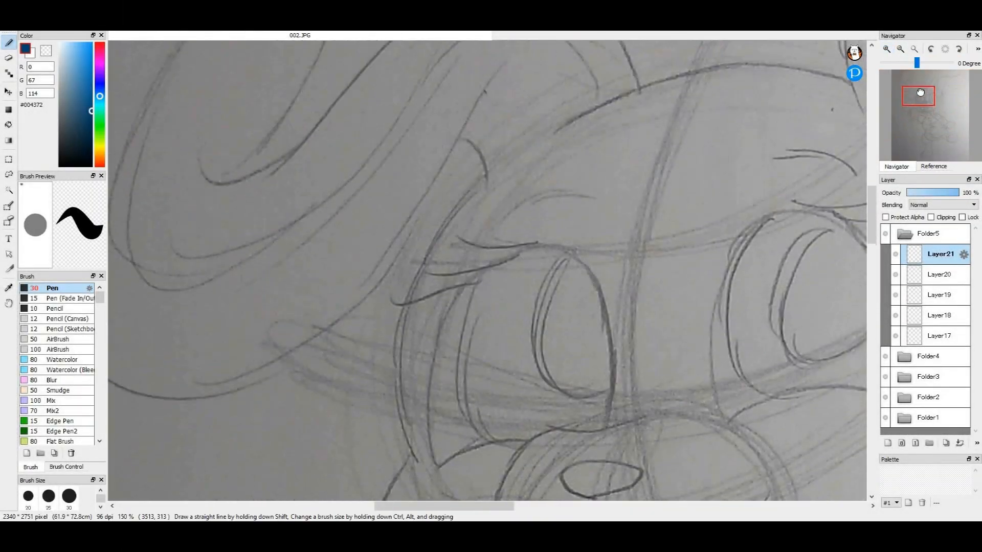
# Step: Ink the brows and the curled left ear's inner curl and outer edge in dark blue
pyautogui.moveTo(413, 289); pyautogui.dragTo(658, 210)
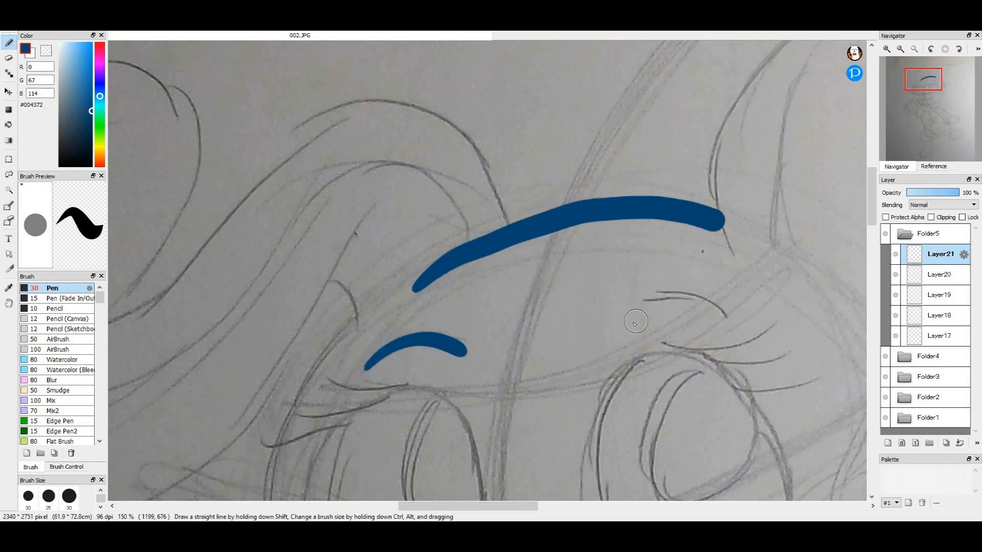
pyautogui.moveTo(635, 321); pyautogui.dragTo(384, 288)
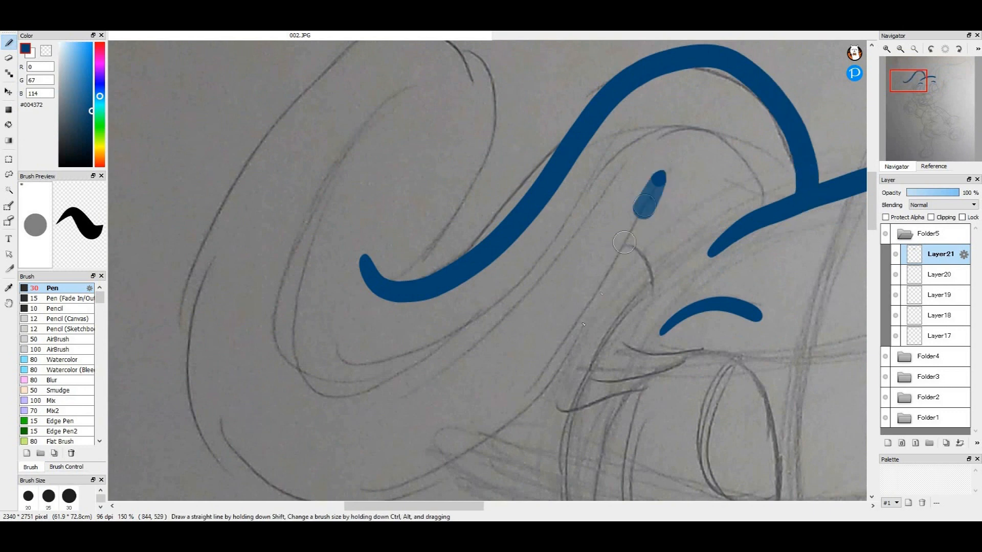
pyautogui.moveTo(626, 207); pyautogui.dragTo(542, 163)
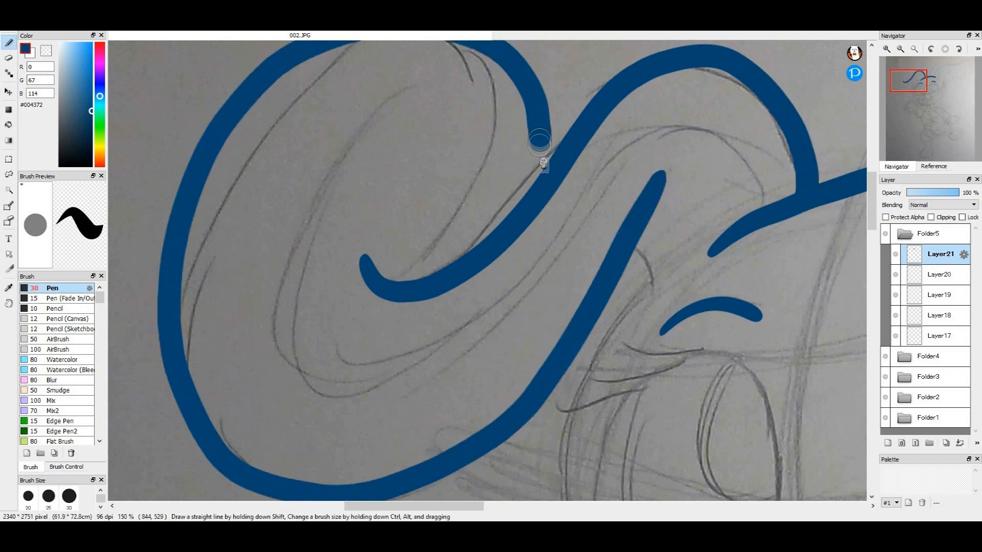
pyautogui.moveTo(542, 144); pyautogui.dragTo(648, 304)
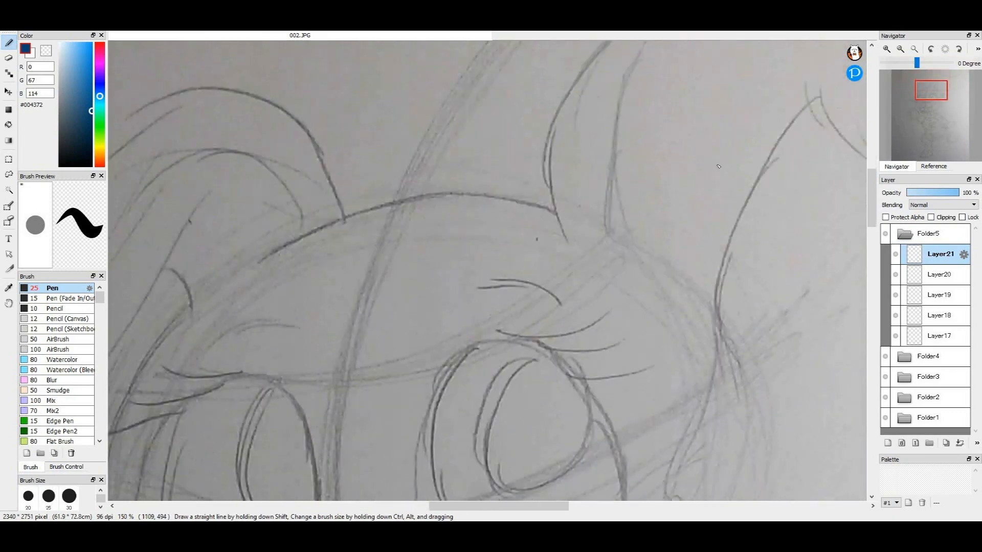
# Step: Ink the closed eyelid arcs, finish the left ear outline and outline the right ear
pyautogui.moveTo(262, 263); pyautogui.dragTo(557, 188)
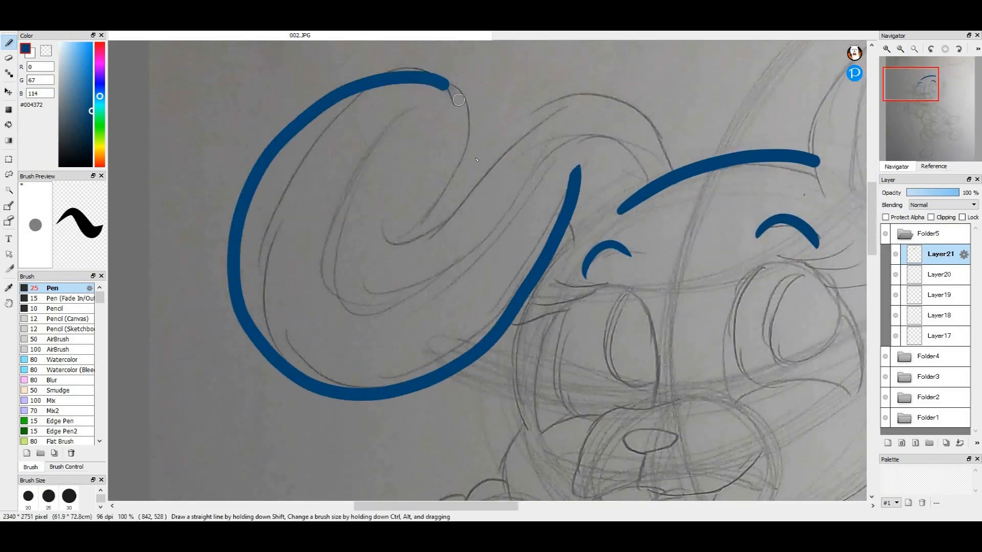
pyautogui.moveTo(460, 98); pyautogui.dragTo(670, 156)
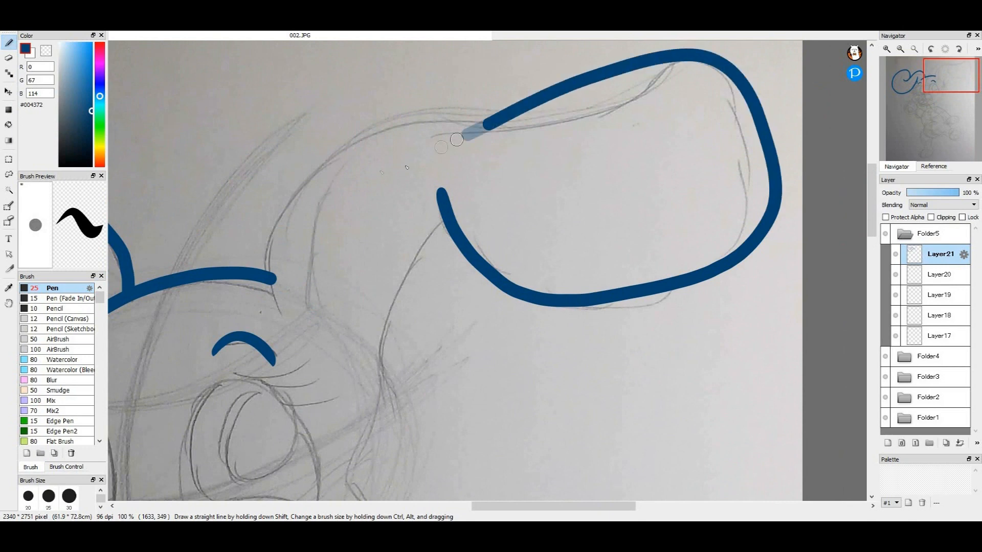
pyautogui.moveTo(451, 121); pyautogui.dragTo(289, 319)
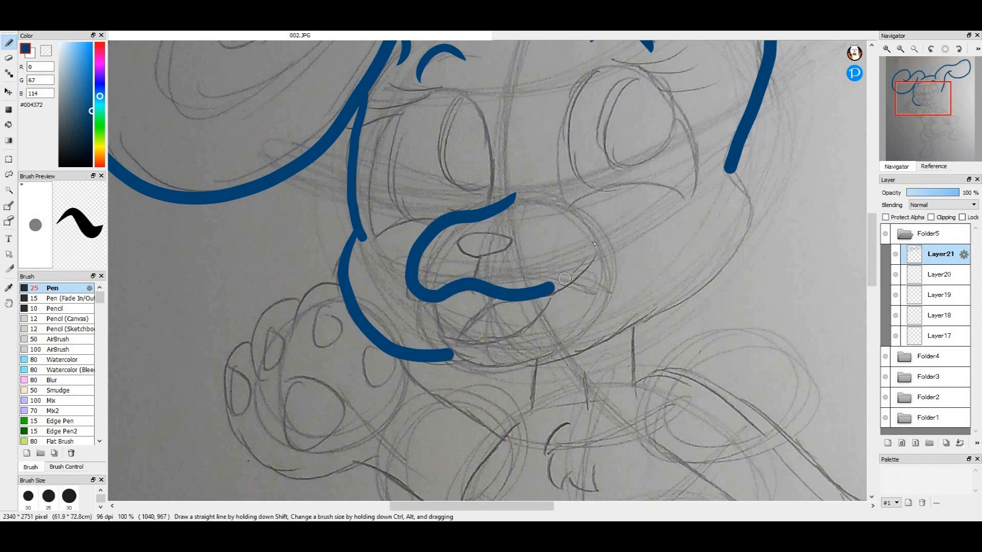
# Step: Outline the muzzle, both eyes, chest fluff and the back leg with its foot in dark blue
pyautogui.moveTo(563, 278); pyautogui.dragTo(446, 338)
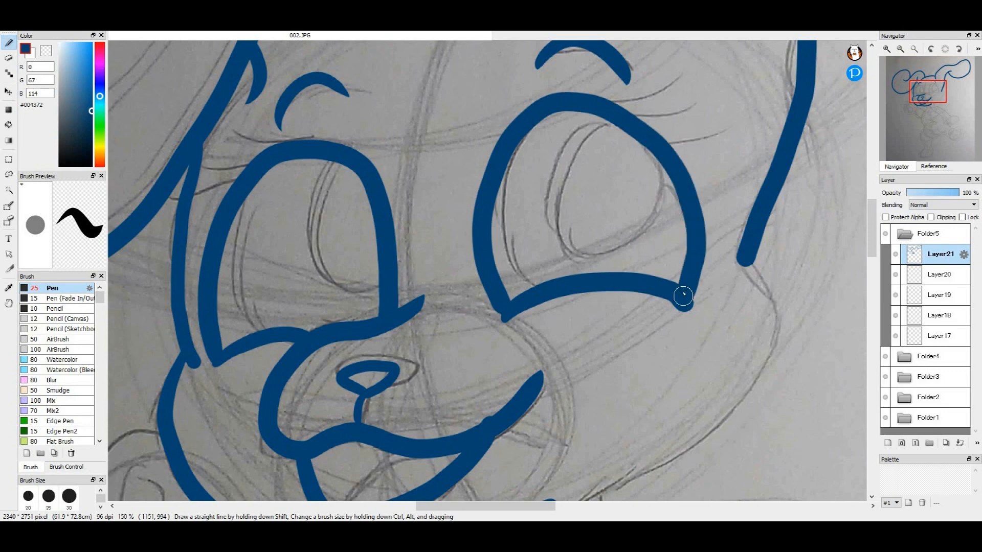
pyautogui.moveTo(682, 297); pyautogui.dragTo(732, 160)
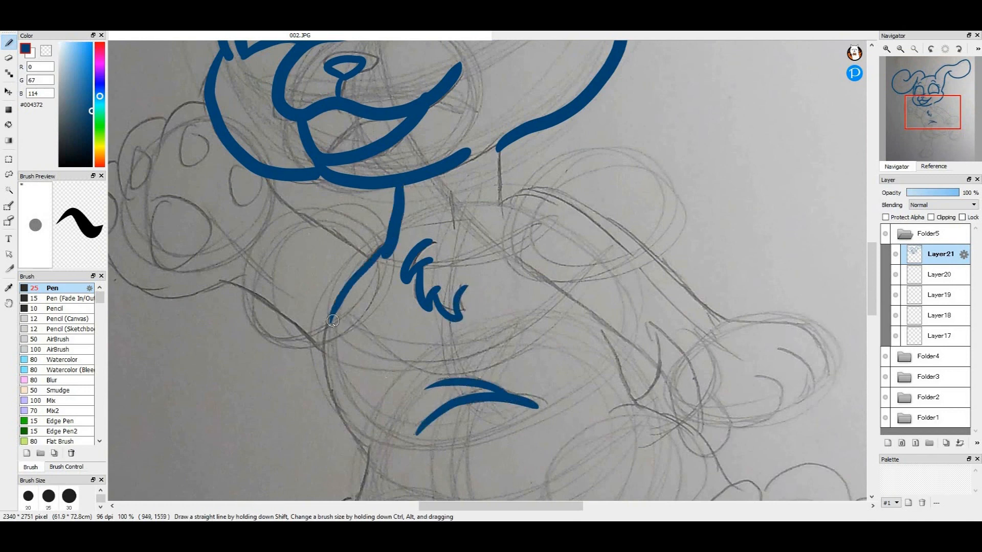
pyautogui.moveTo(331, 320); pyautogui.dragTo(406, 477)
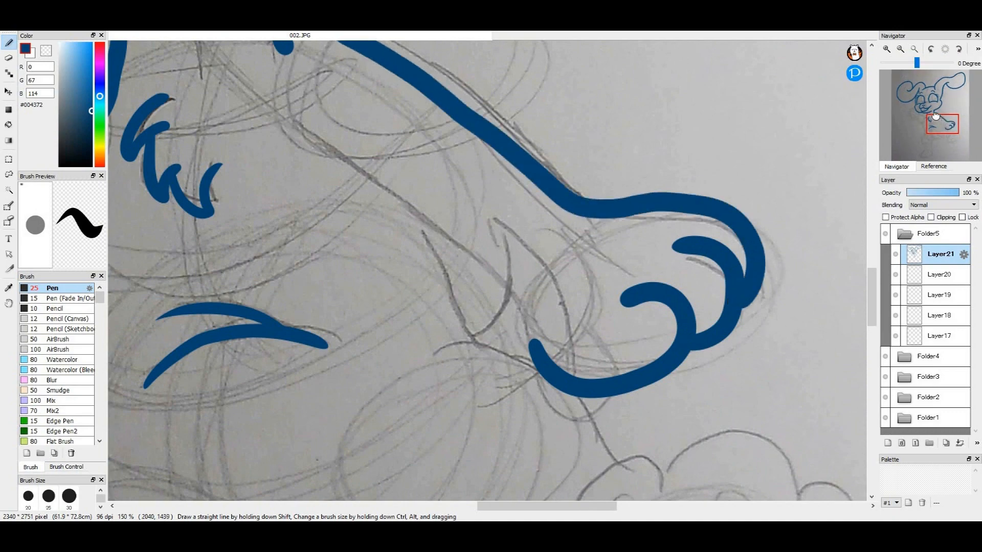
pyautogui.moveTo(941, 124); pyautogui.dragTo(933, 119)
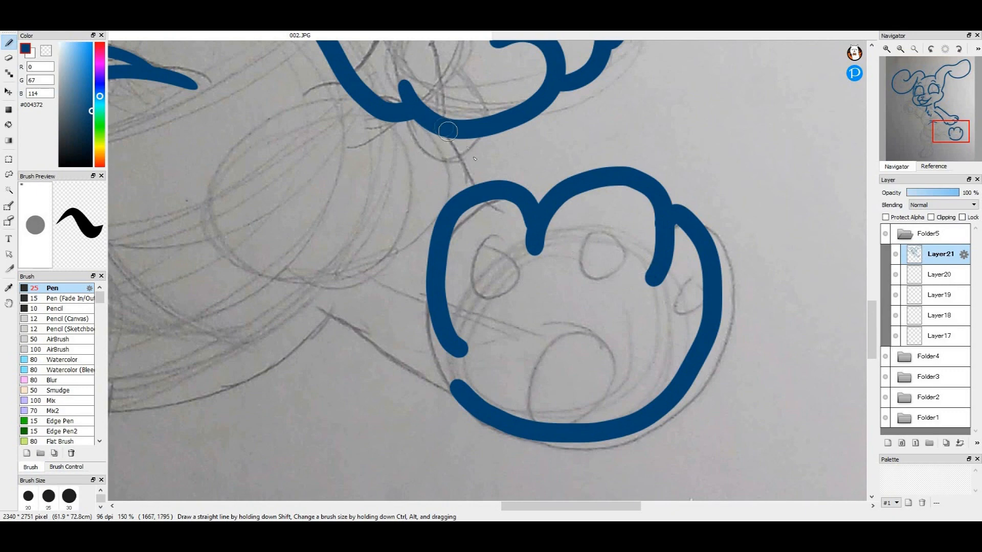
# Step: Trace the toes, standing foot, leg line and the edge beside the raised paw
pyautogui.moveTo(448, 132); pyautogui.dragTo(473, 392)
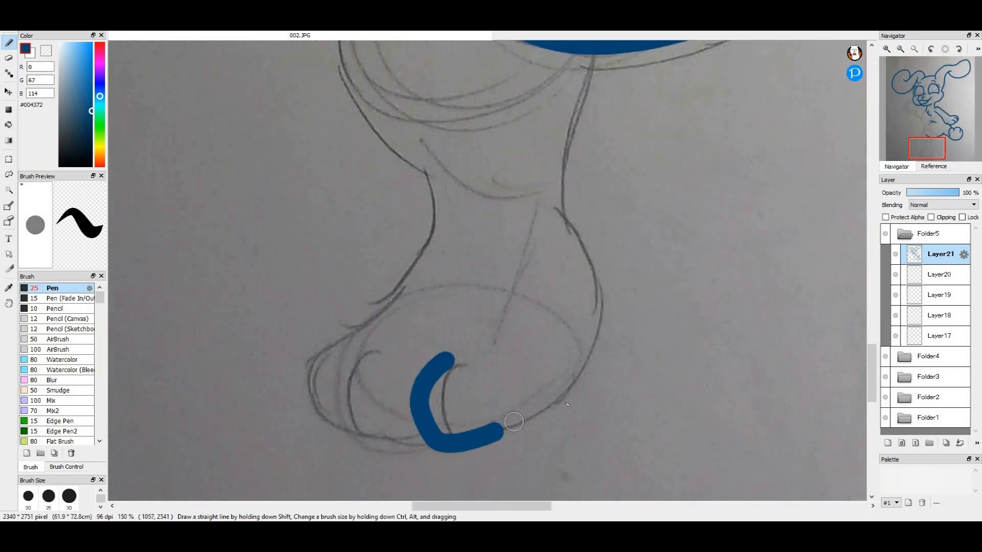
pyautogui.moveTo(495, 425); pyautogui.dragTo(582, 47)
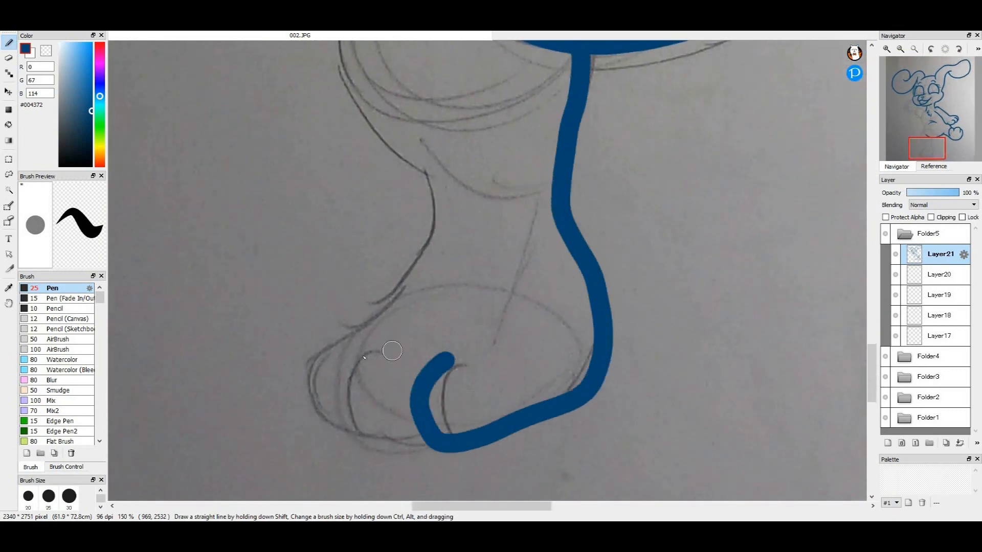
pyautogui.moveTo(439, 357); pyautogui.dragTo(325, 339)
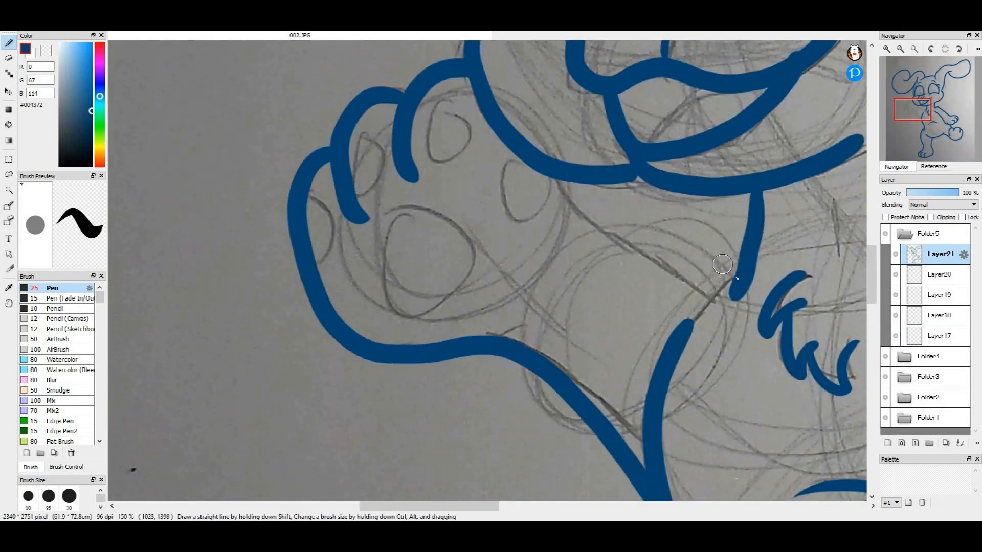
pyautogui.moveTo(723, 264); pyautogui.dragTo(646, 173)
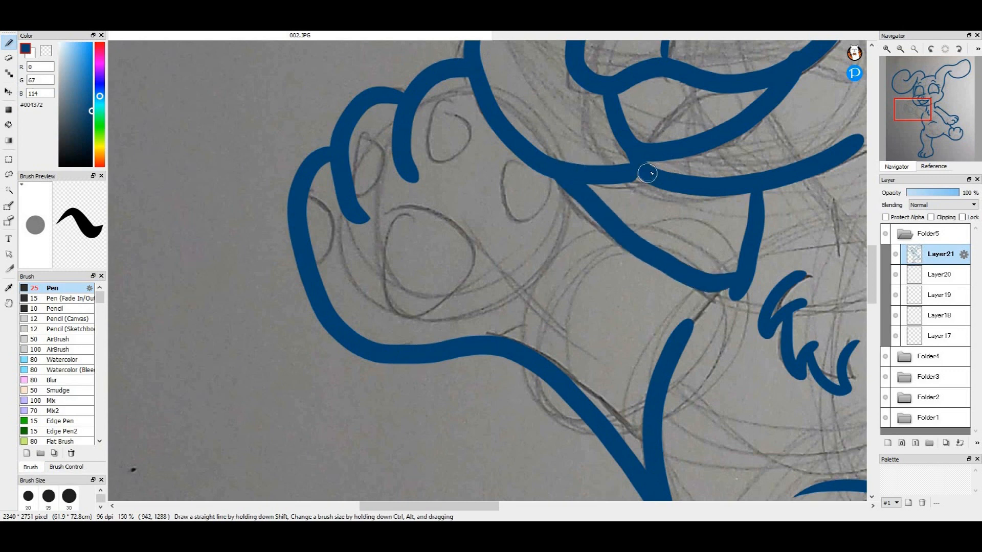
# Step: With the reference shown, paint the raised paw's pads medium blue on Layer20
pyautogui.click(935, 166)
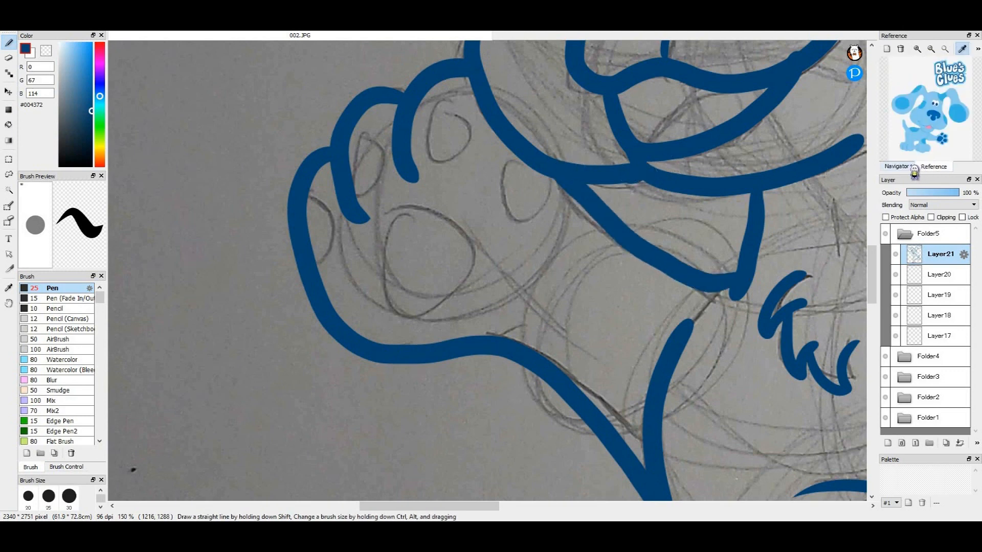
pyautogui.click(941, 274)
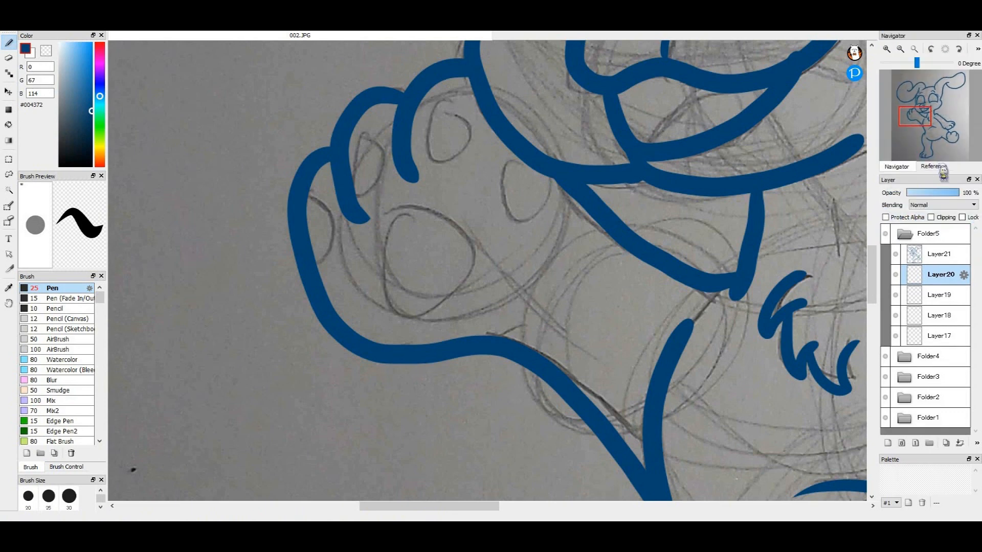
pyautogui.click(934, 166)
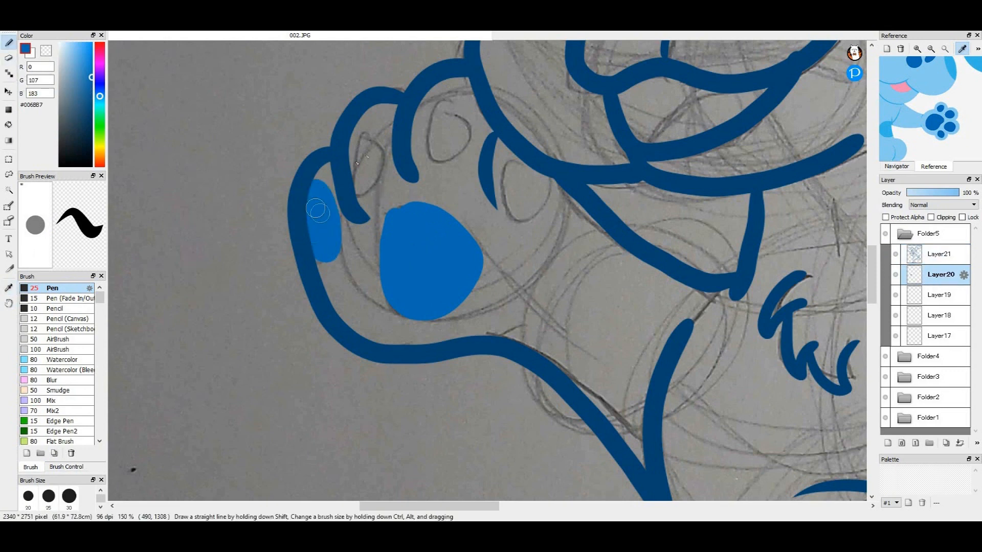
pyautogui.moveTo(360, 145); pyautogui.dragTo(445, 138)
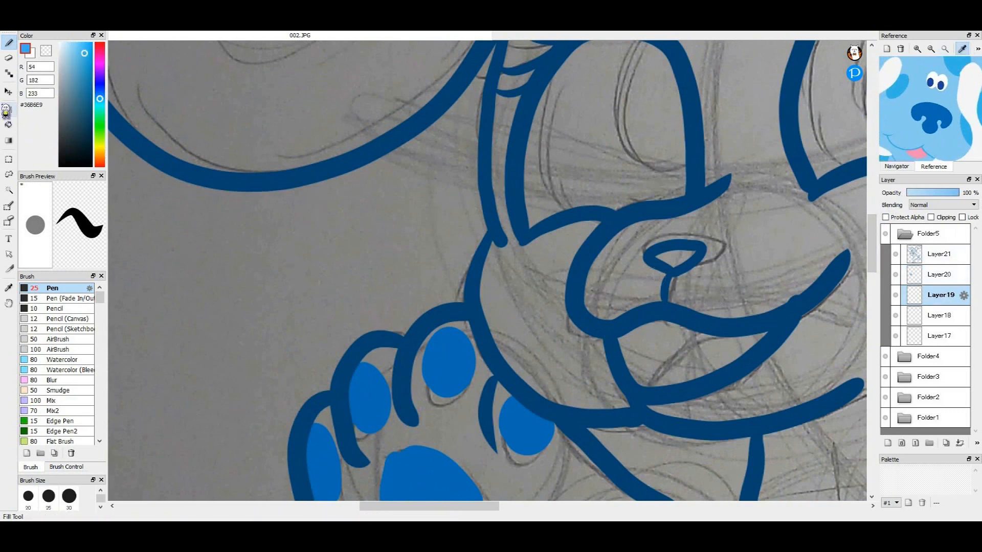
# Step: Paint light blue #36B6E9 beside the eye and fill a spot inside the ear on Layer19
pyautogui.scroll(-3)
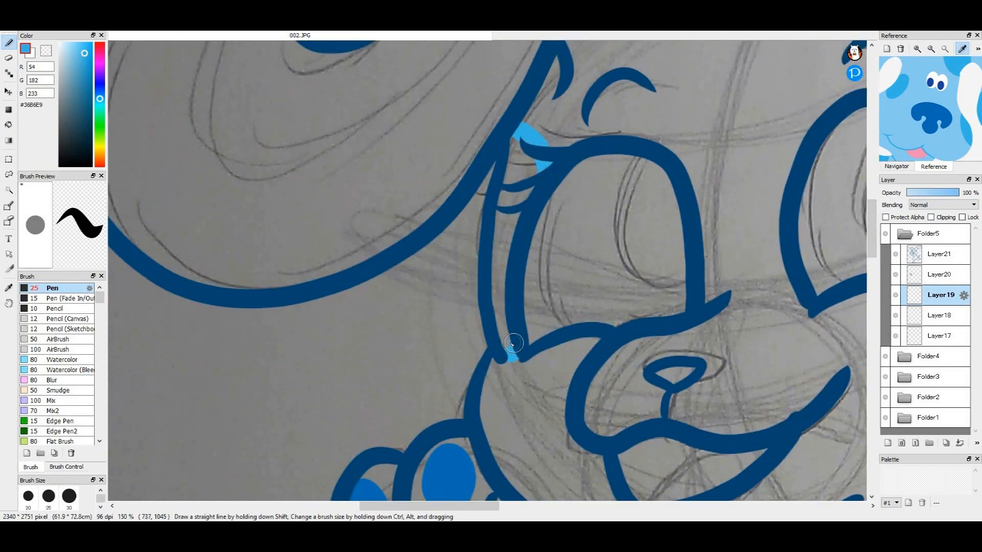
pyautogui.moveTo(507, 345); pyautogui.dragTo(513, 142)
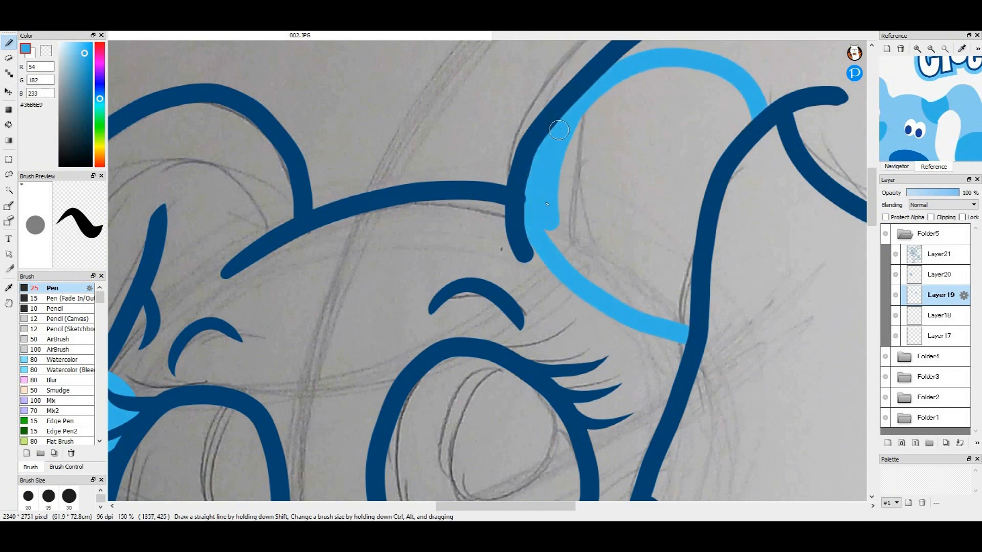
pyautogui.moveTo(558, 130); pyautogui.dragTo(693, 283)
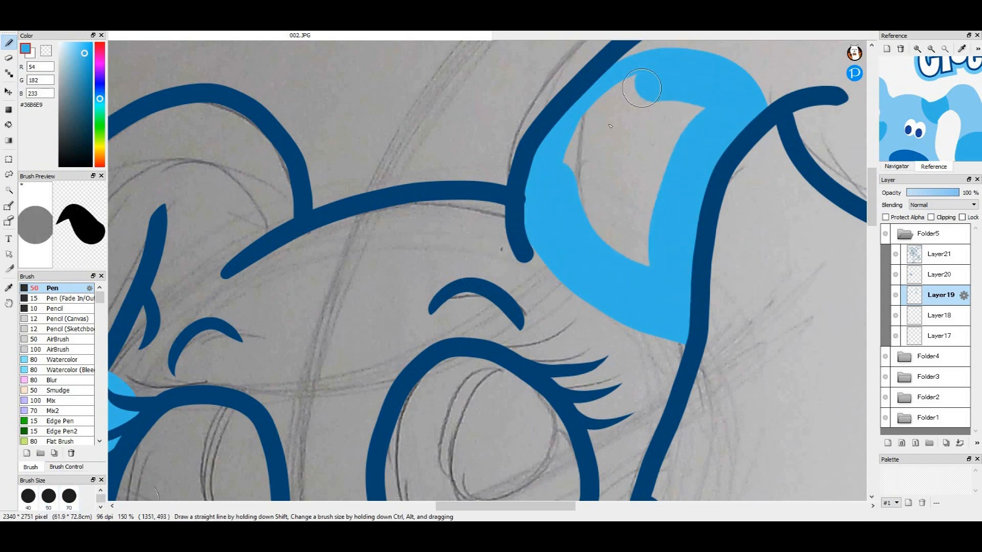
pyautogui.moveTo(641, 88); pyautogui.dragTo(670, 162)
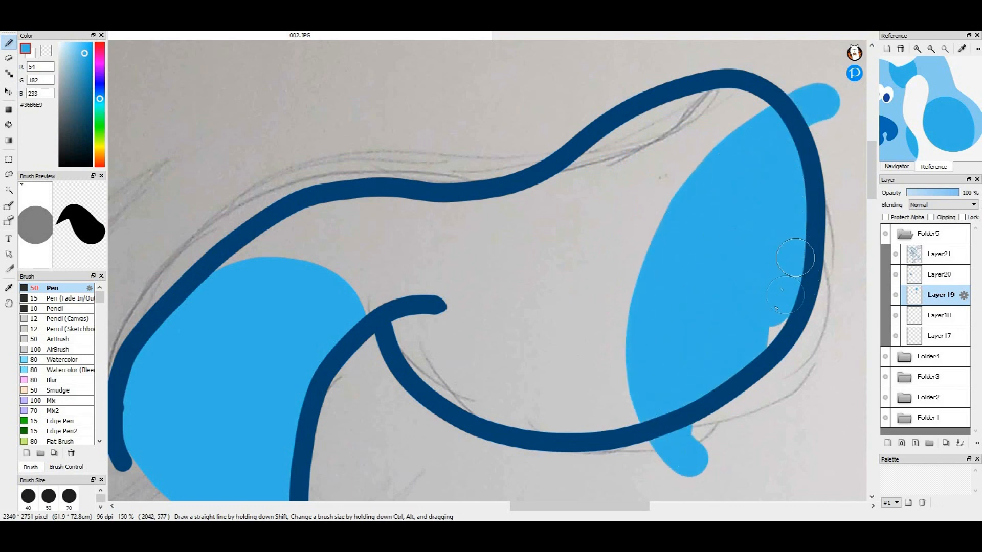
# Step: Erase light blue spilling past the ear outline, then paint a spot in the curled ear
pyautogui.click(6, 59)
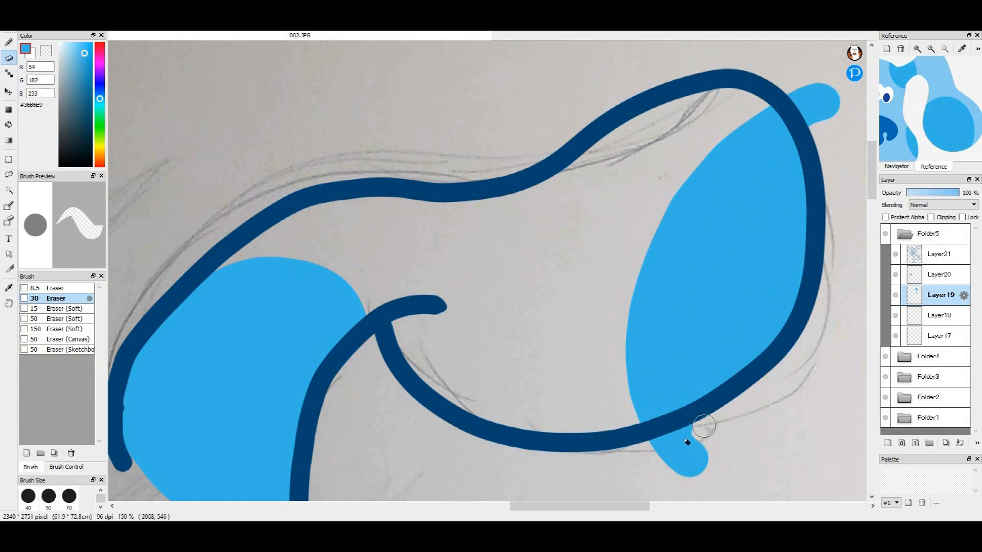
pyautogui.moveTo(701, 439); pyautogui.dragTo(832, 125)
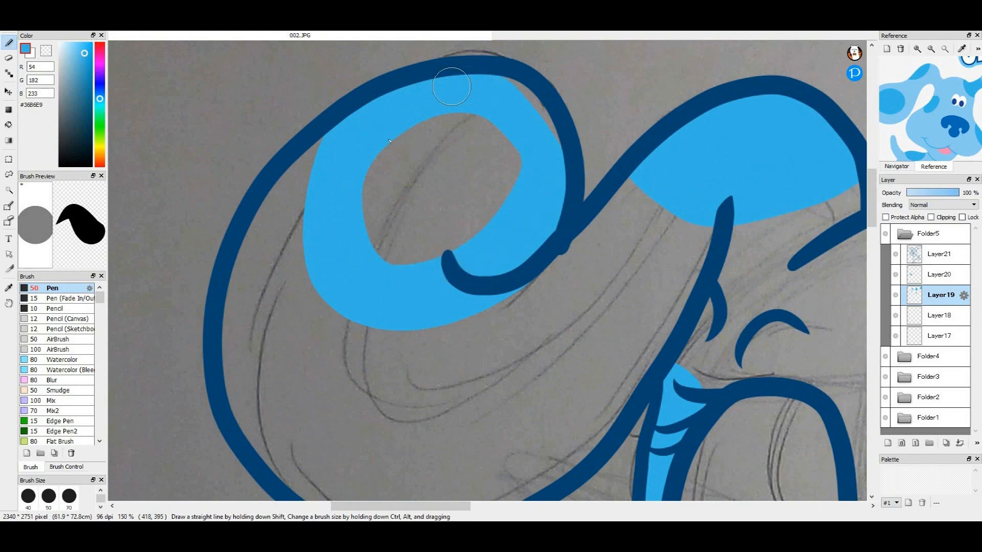
pyautogui.moveTo(451, 88); pyautogui.dragTo(478, 178)
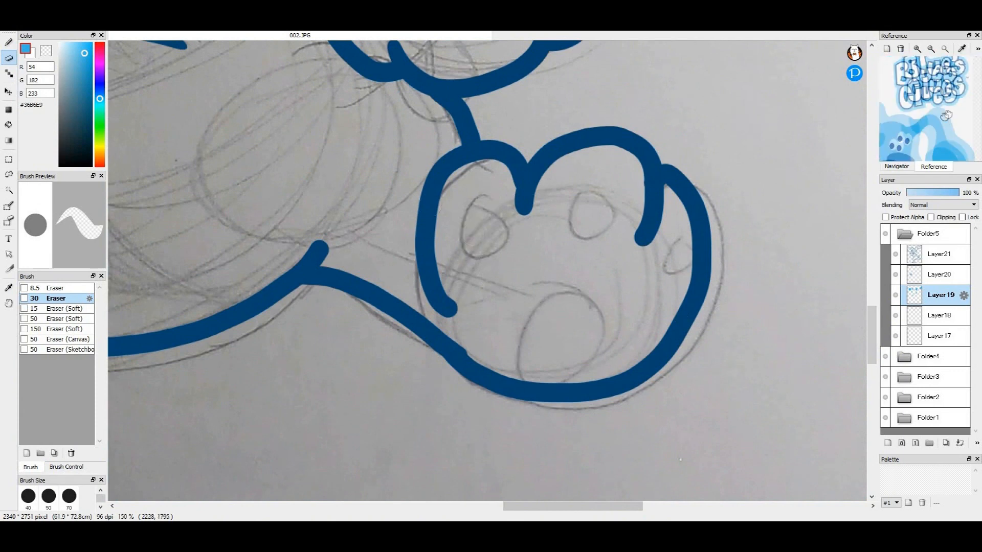
# Step: Paint the lifted foot's pads light blue and select another layer in Folder5
pyautogui.click(6, 35)
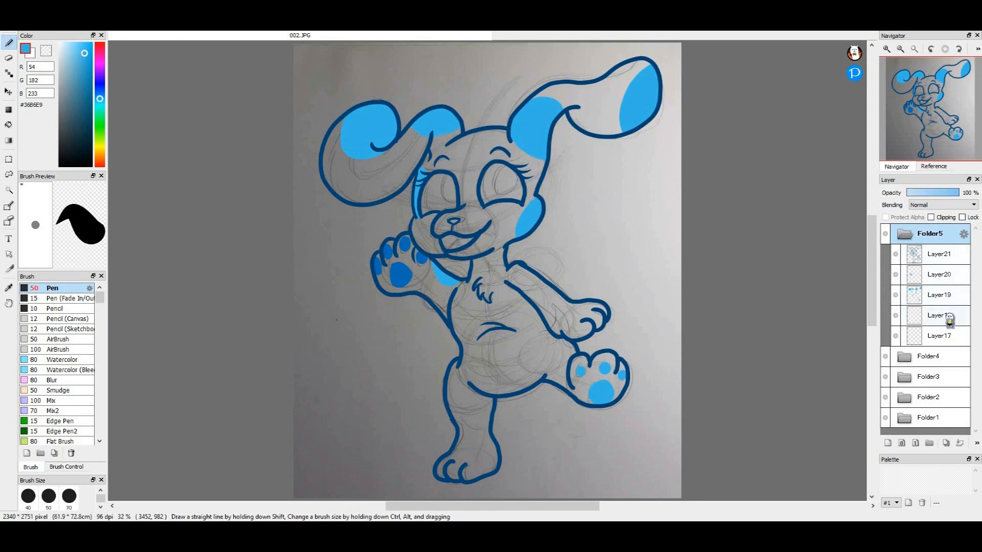
pyautogui.click(939, 315)
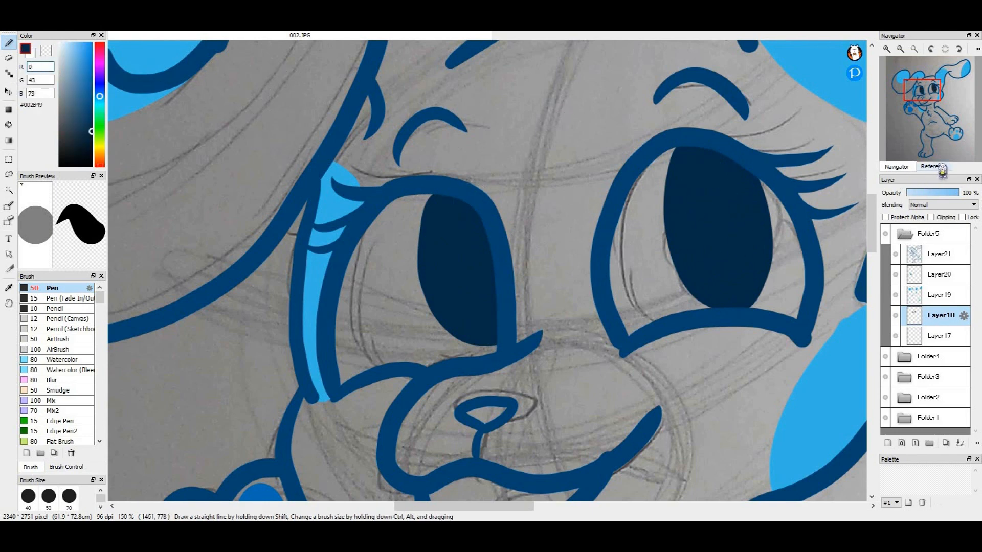
# Step: Paint lavender-blue irises around the navy pupils on Layer16, matching the reference
pyautogui.click(933, 165)
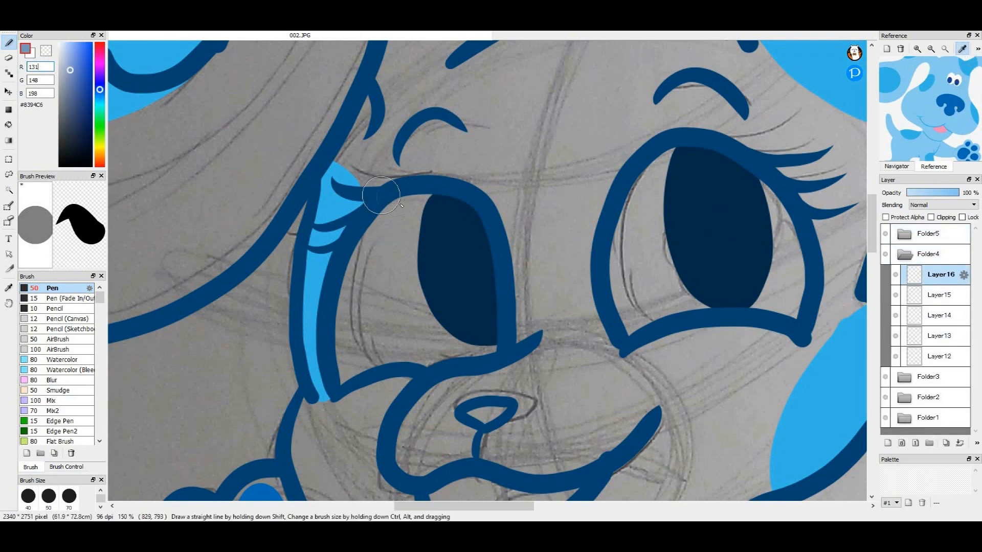
pyautogui.moveTo(382, 201); pyautogui.dragTo(439, 325)
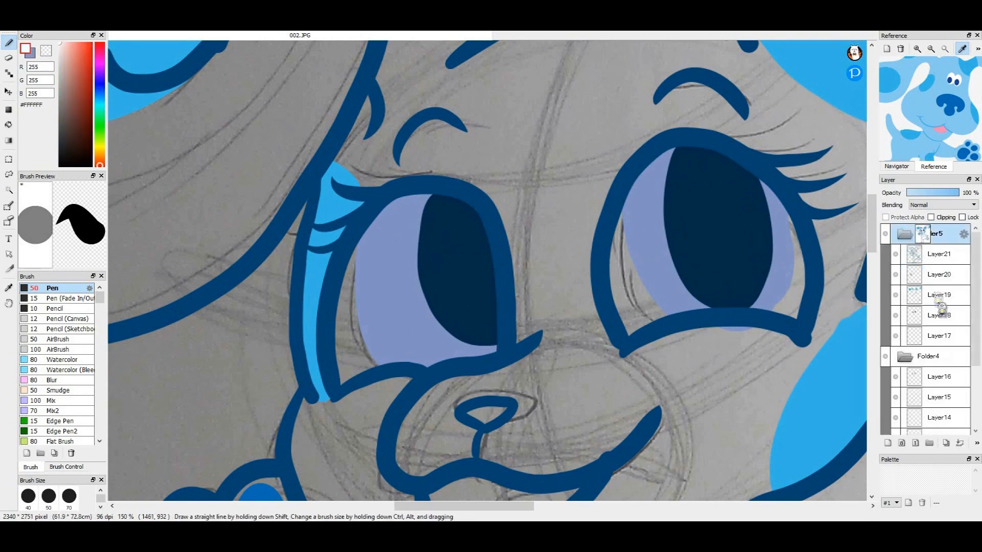
pyautogui.click(419, 237)
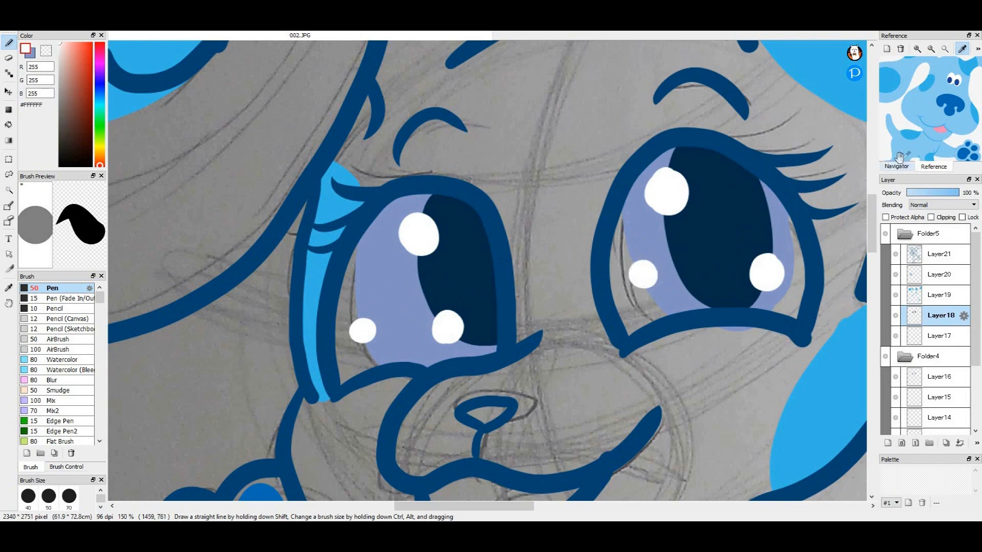
pyautogui.moveTo(382, 161)
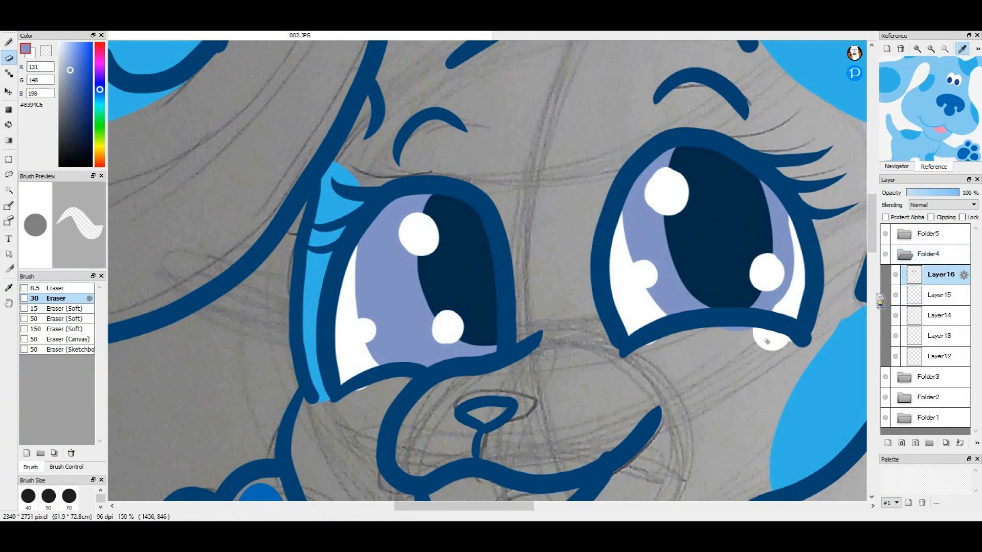
# Step: Erase white paint spilling outside the eye and move to Layer15 for the tongue
pyautogui.click(939, 295)
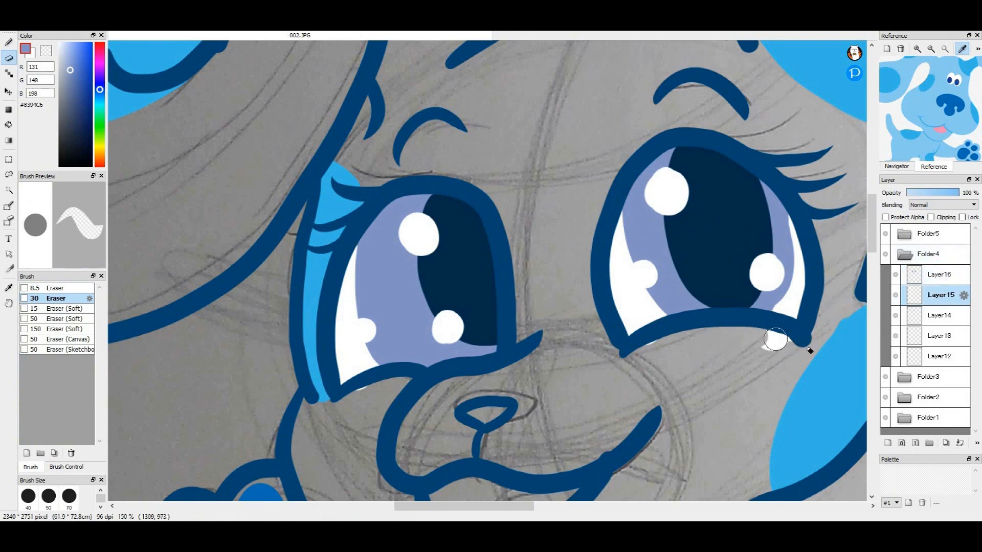
pyautogui.moveTo(776, 338); pyautogui.dragTo(434, 420)
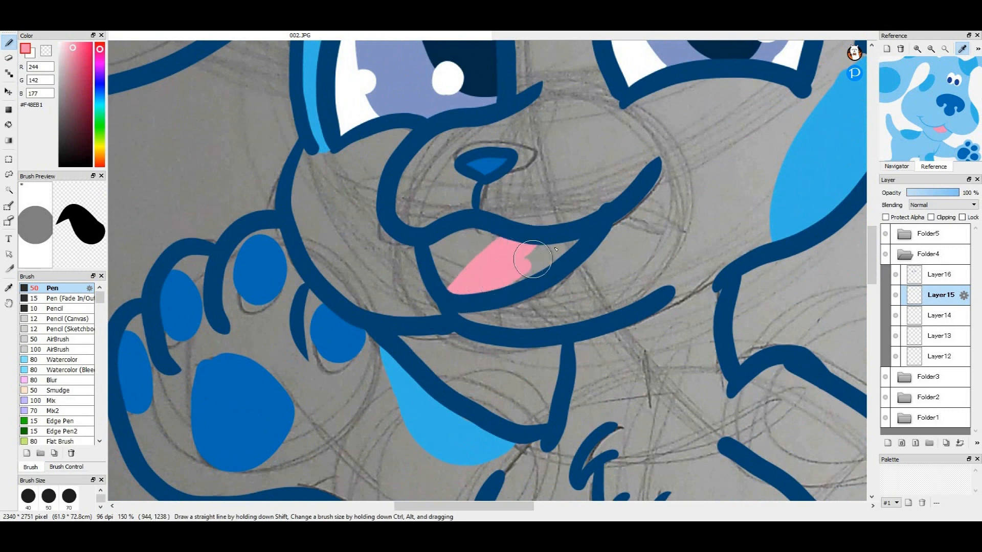
# Step: Finish the pink tongue, then paint the dark red mouth interior on Layer14 beneath it
pyautogui.moveTo(532, 260); pyautogui.dragTo(545, 244)
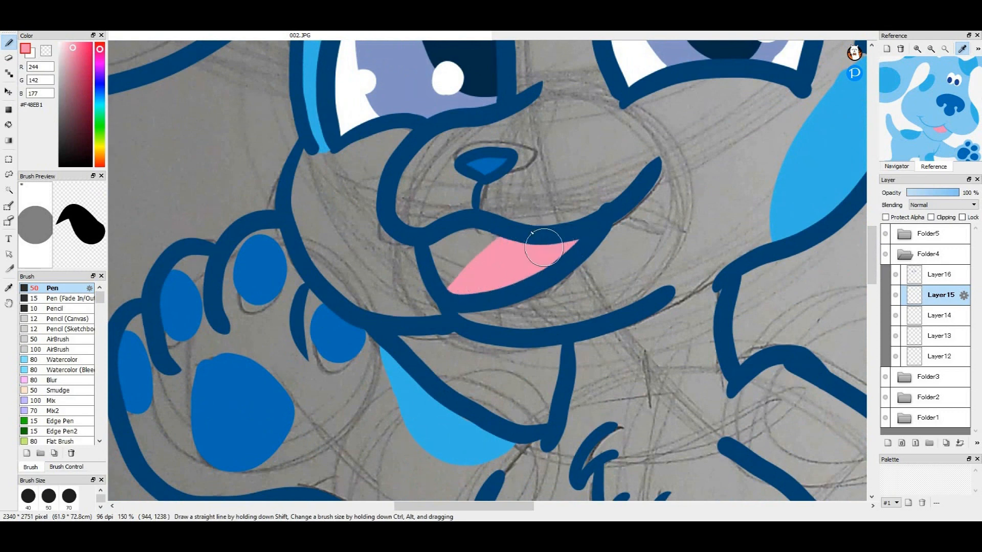
pyautogui.click(942, 315)
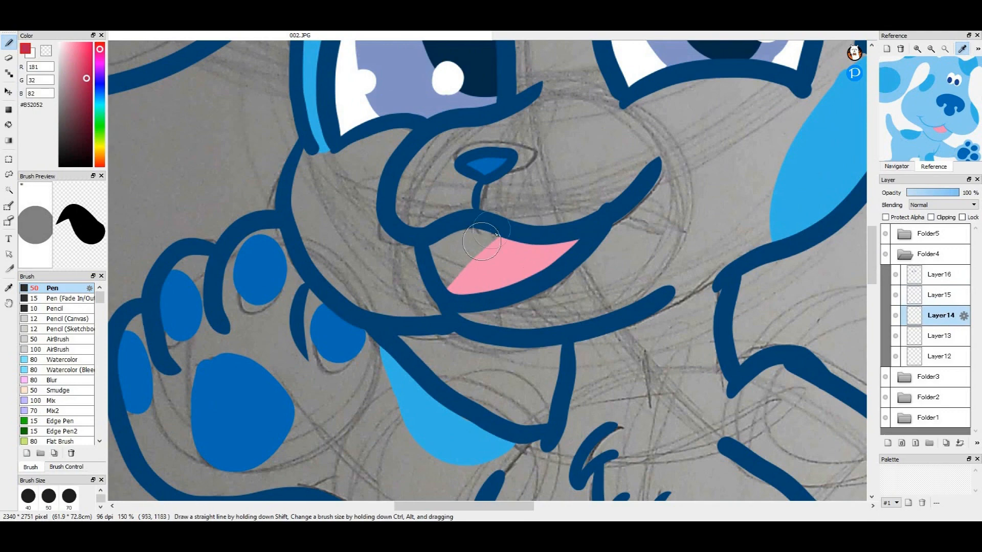
pyautogui.moveTo(481, 244); pyautogui.dragTo(558, 216)
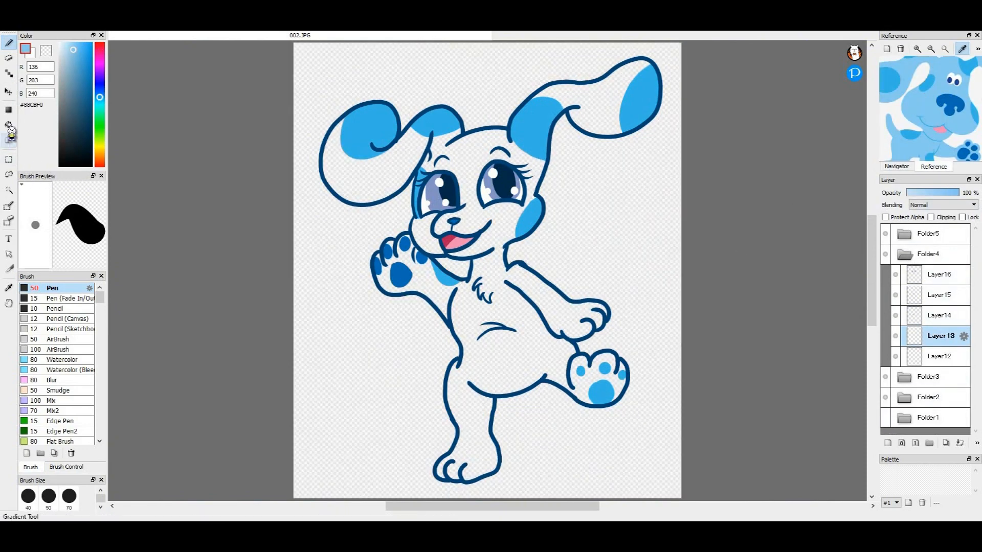
# Step: Bucket-fill the puppy's body light blue, then flood the bottom layer with pale blue
pyautogui.click(428, 245)
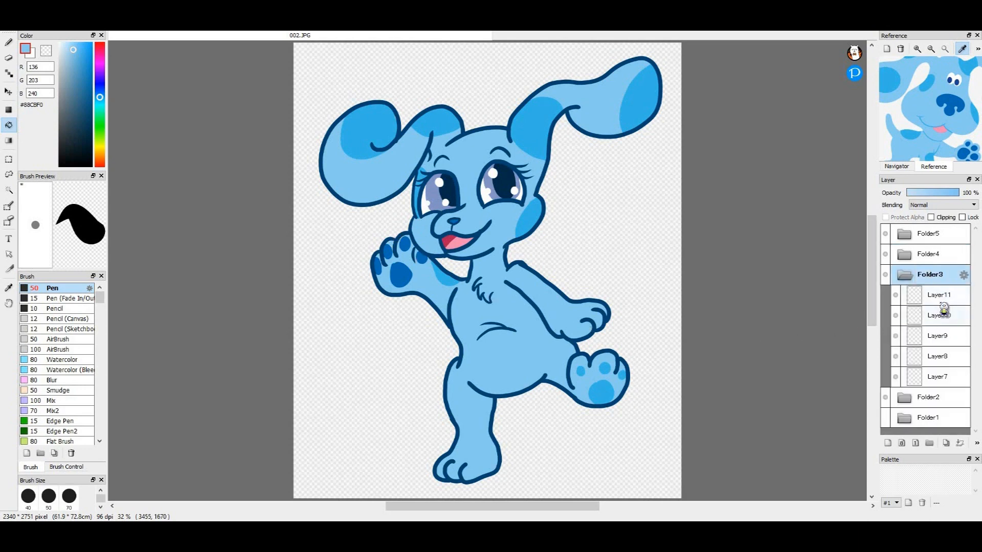
pyautogui.click(937, 376)
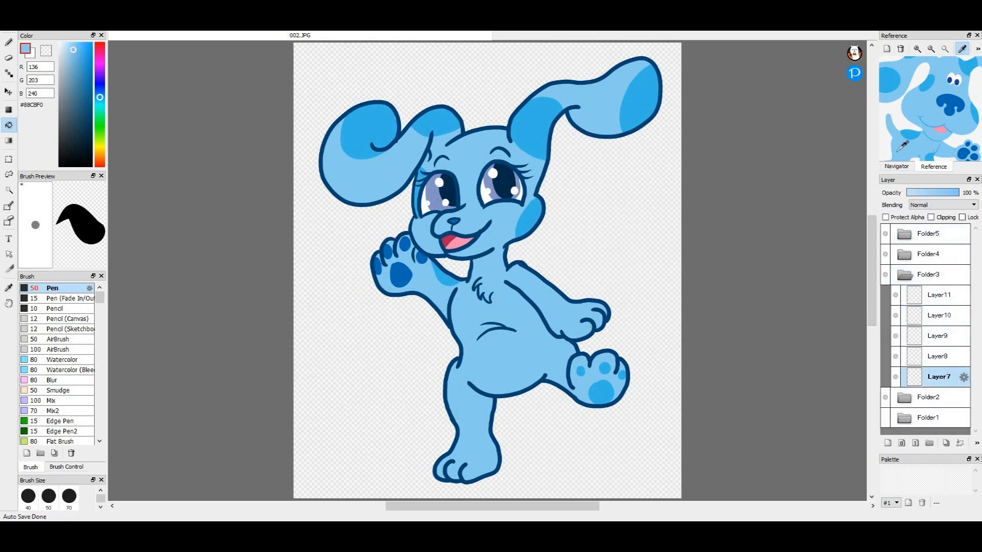
pyautogui.click(61, 52)
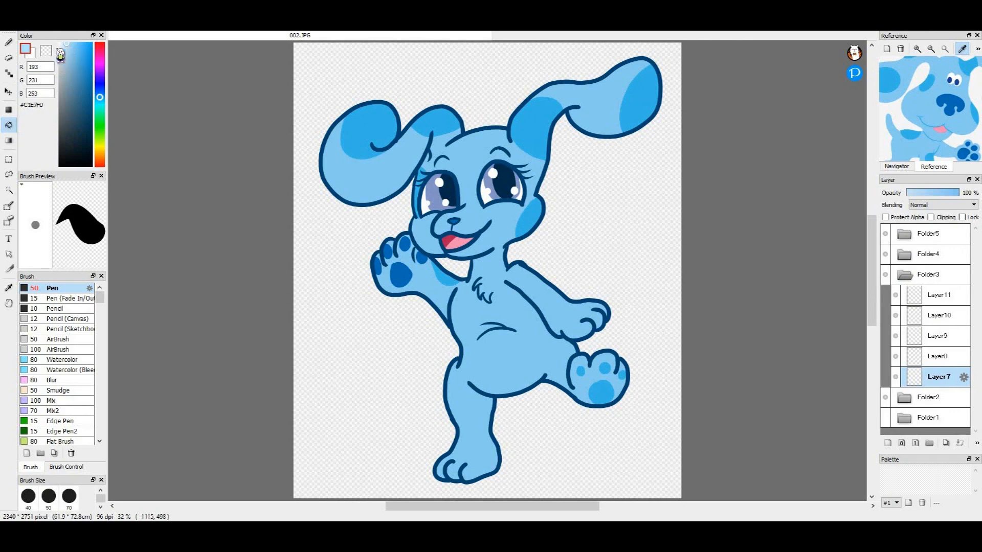
pyautogui.click(371, 321)
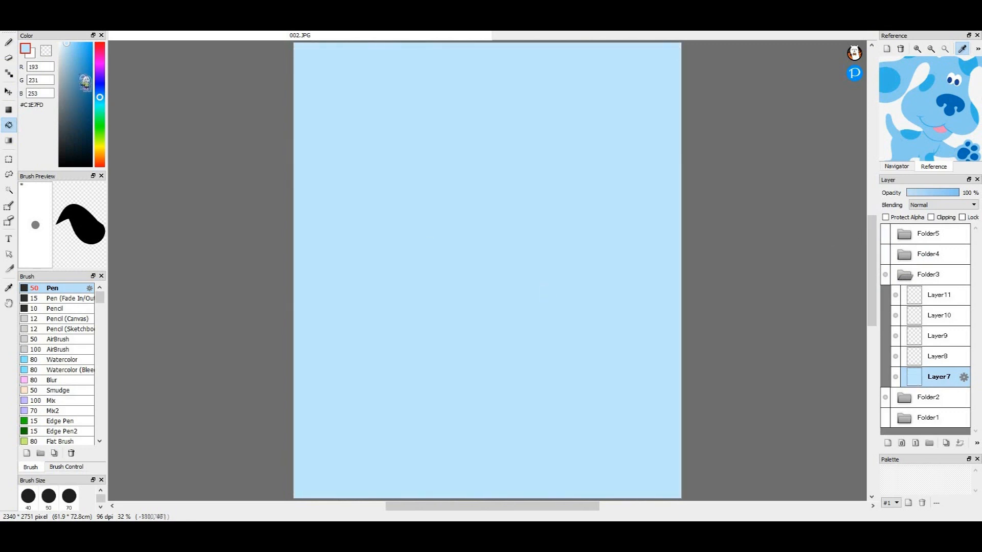
# Step: Try the Polka Dot, cherry blossom and flat textured brushes before settling on the Crayon brush
pyautogui.click(59, 350)
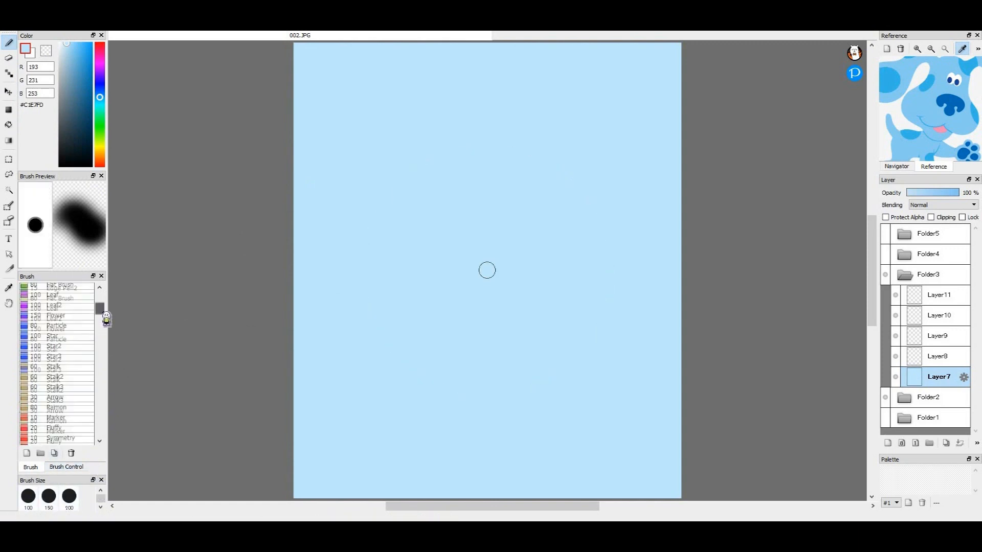
pyautogui.click(59, 352)
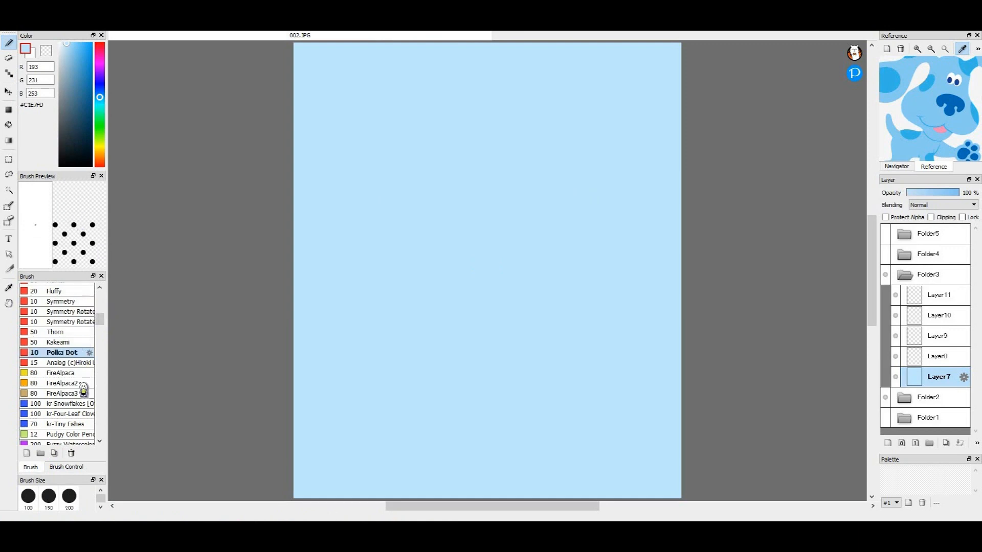
pyautogui.click(70, 321)
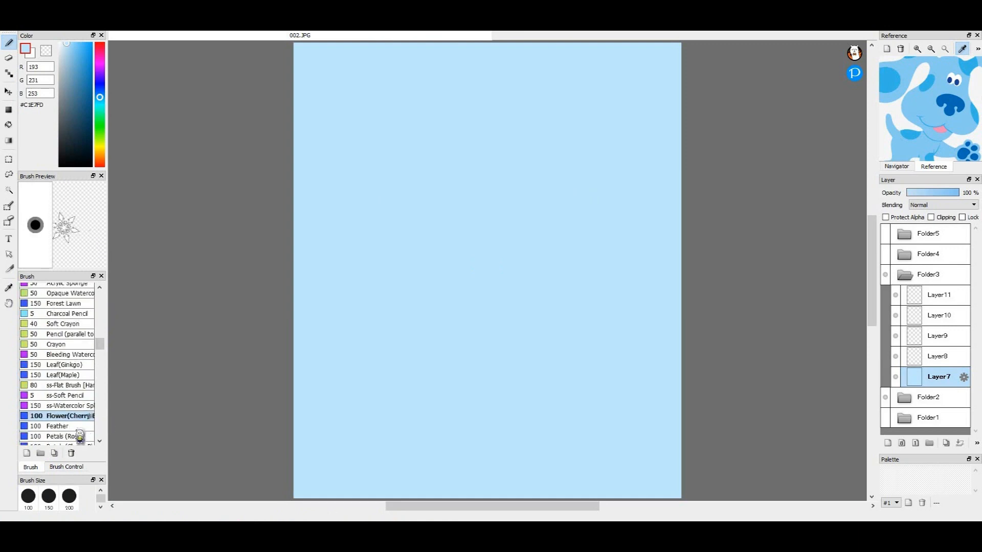
pyautogui.click(61, 384)
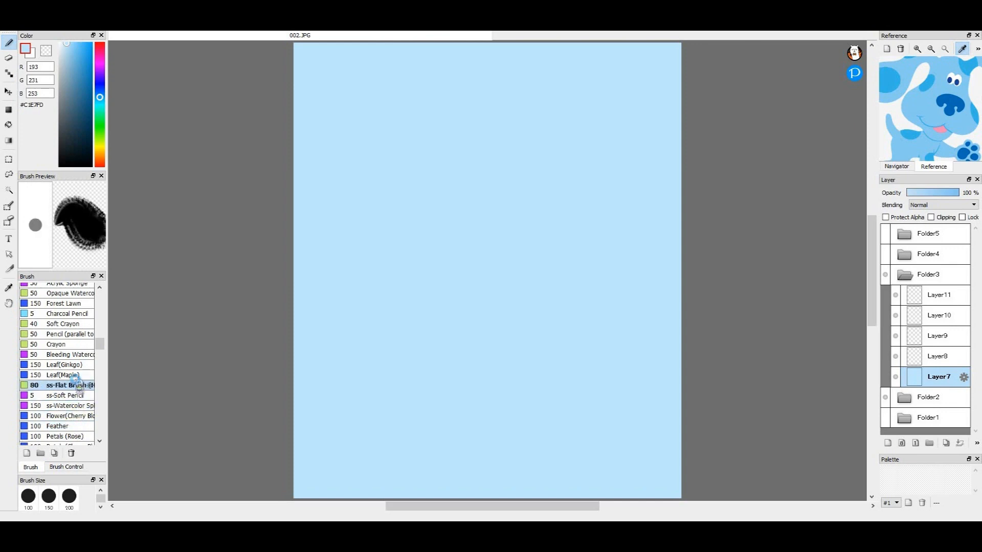
pyautogui.click(57, 343)
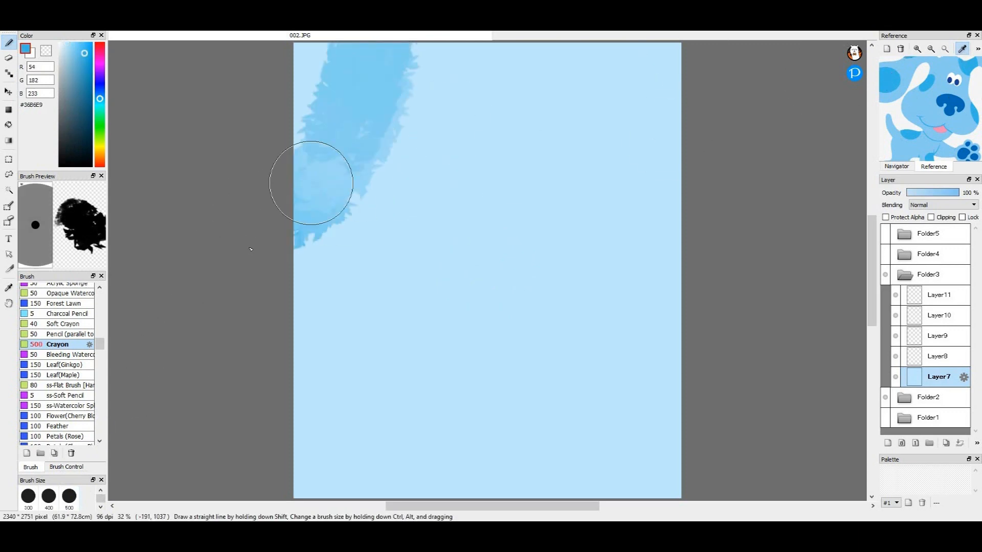
# Step: Paint medium-blue crayon patches around the edges and start a dark-blue paw pad on Layer8
pyautogui.moveTo(310, 183); pyautogui.dragTo(336, 194)
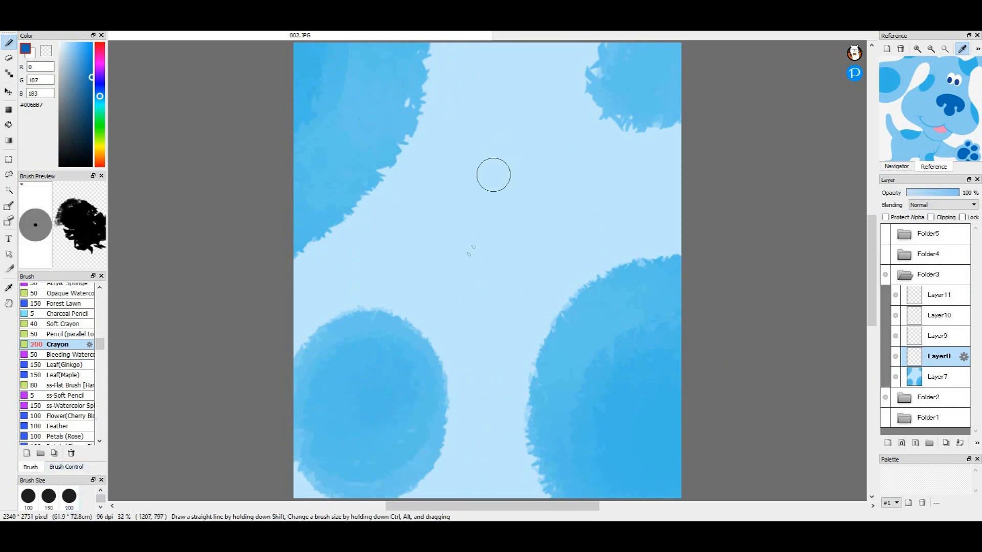
pyautogui.moveTo(514, 163); pyautogui.dragTo(514, 163)
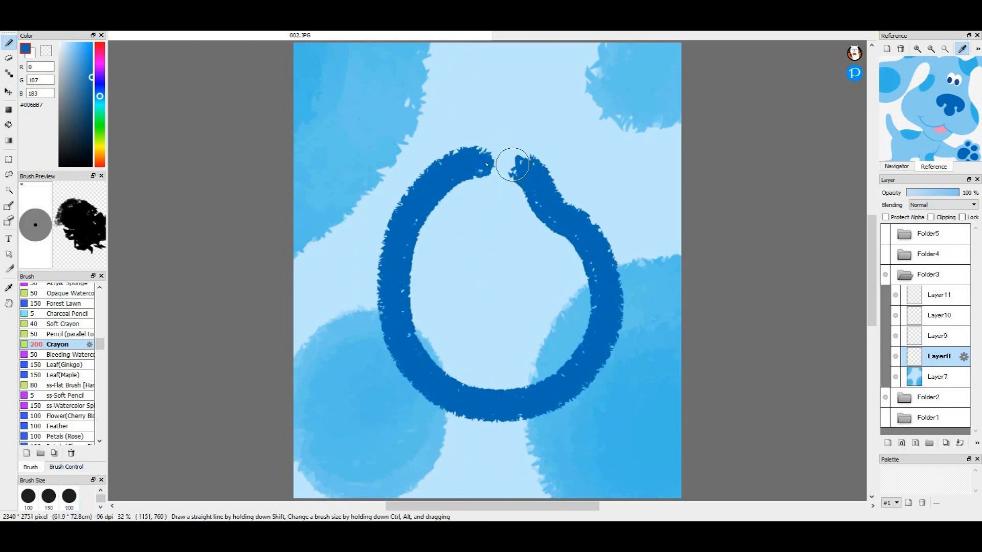
pyautogui.moveTo(501, 162); pyautogui.dragTo(432, 357)
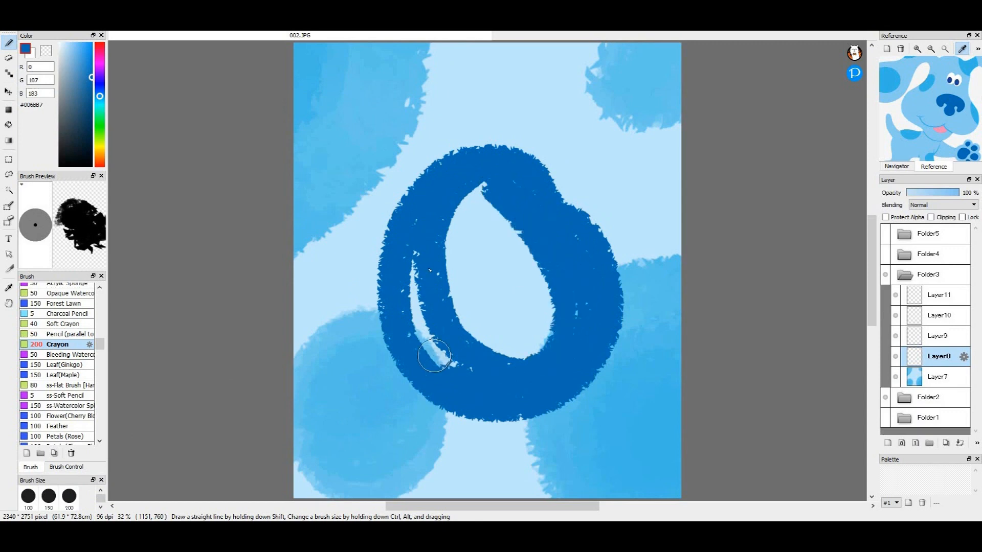
pyautogui.moveTo(431, 357); pyautogui.dragTo(522, 269)
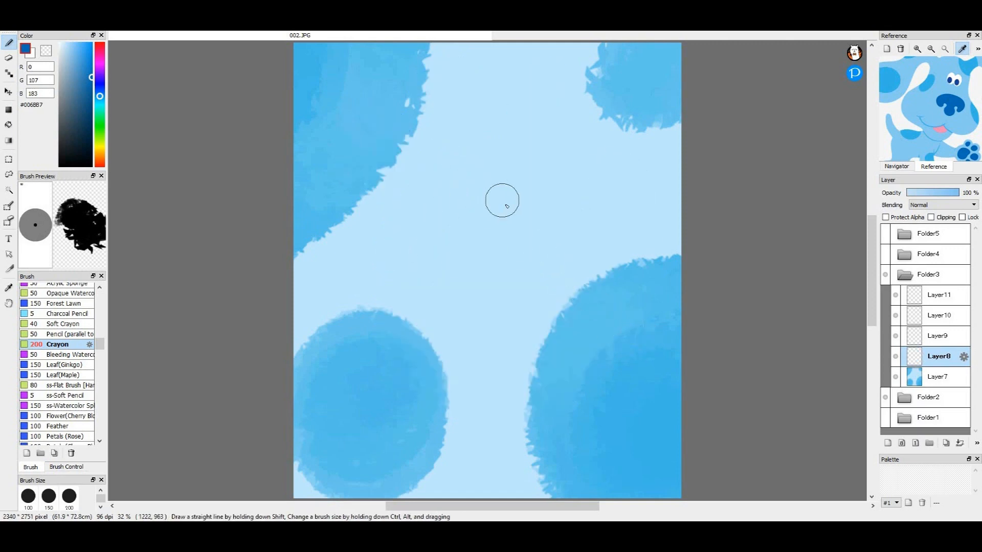
# Step: Paint the dark-blue paw print's big pad and four toe ovals with the Crayon brush
pyautogui.moveTo(501, 201); pyautogui.dragTo(507, 382)
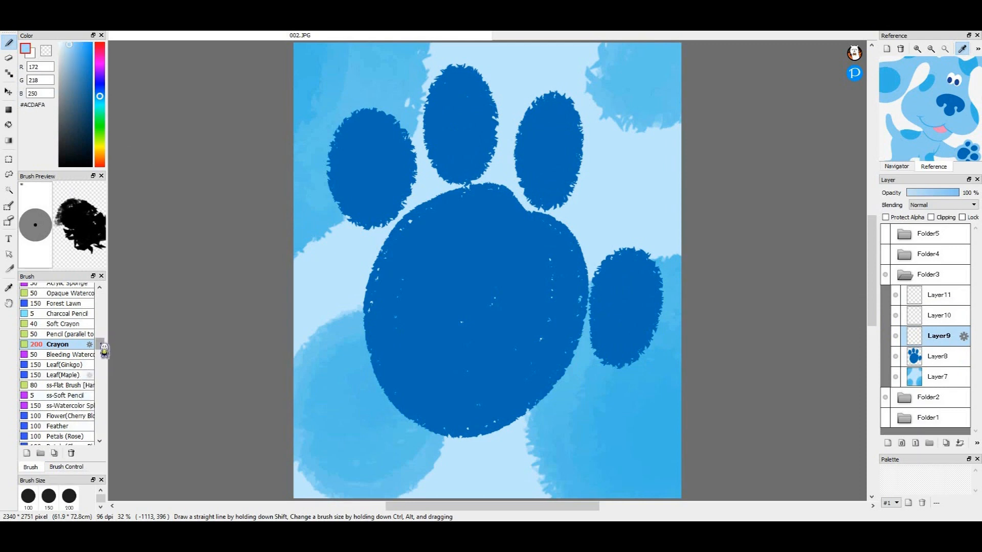
pyautogui.scroll(-3)
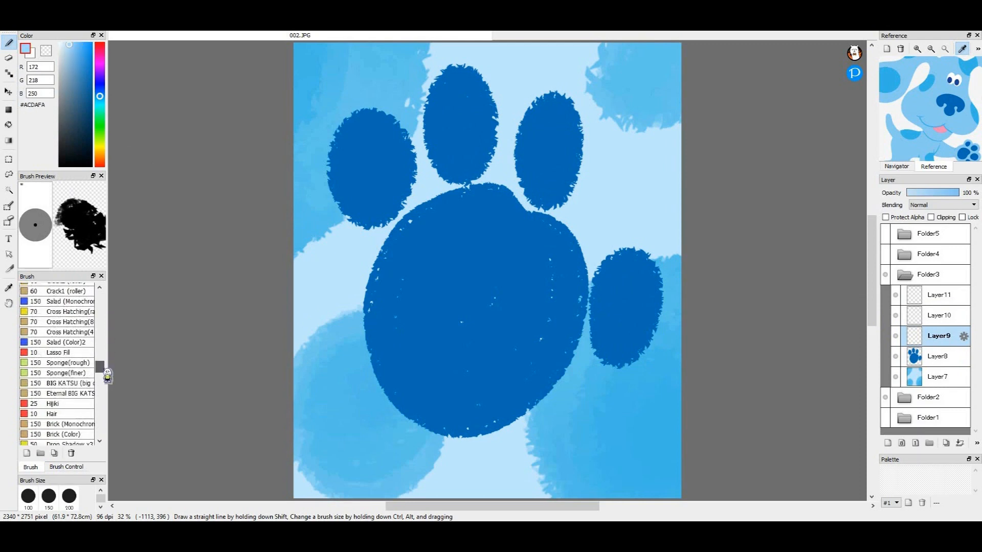
# Step: Dab pale lavender-blue Twinkling stars sparkles at size 500 over the paw print and background
pyautogui.click(57, 399)
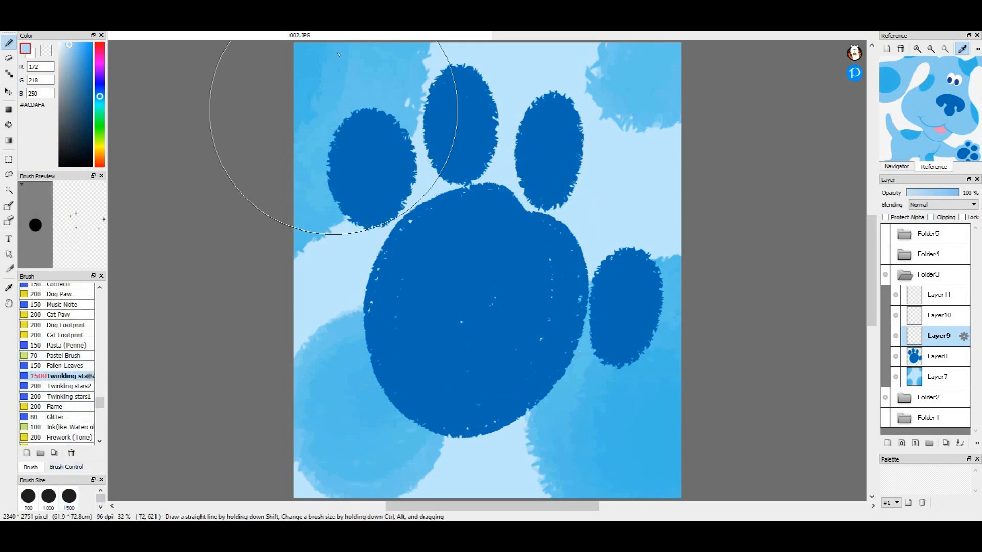
pyautogui.moveTo(339, 56); pyautogui.dragTo(561, 389)
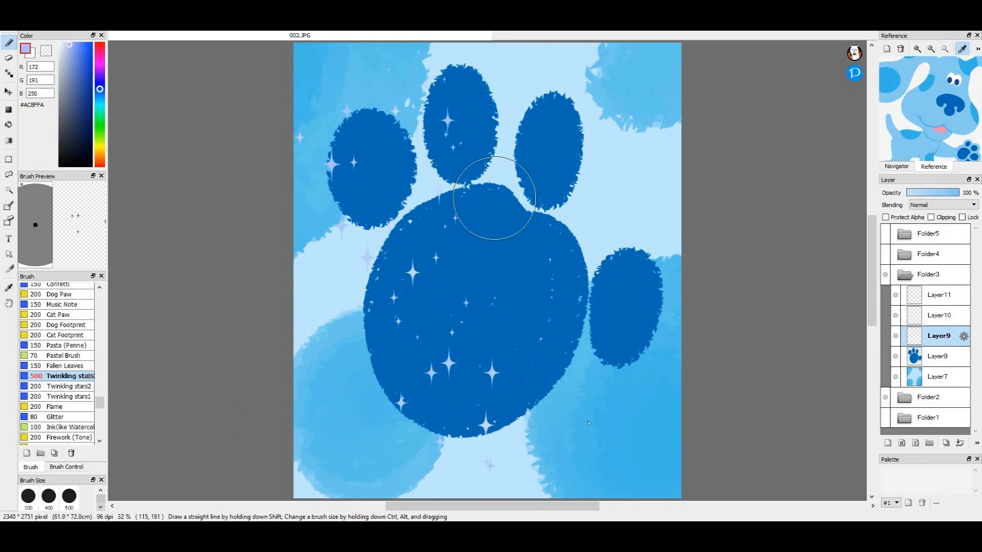
pyautogui.moveTo(492, 197); pyautogui.dragTo(339, 457)
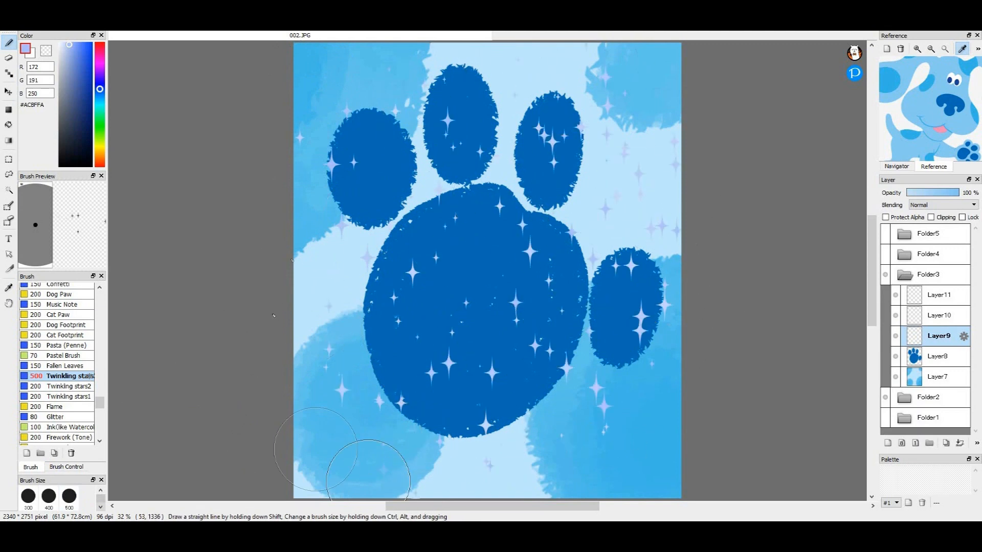